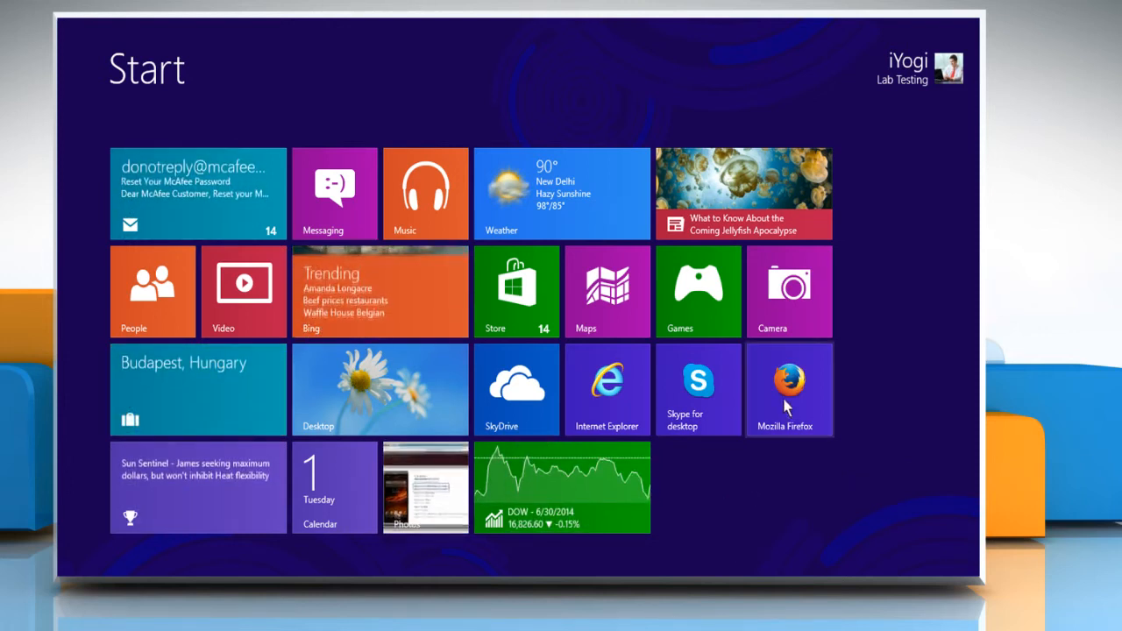
Launch Mozilla Firefox from the Start screen and open its main menu.
click(789, 389)
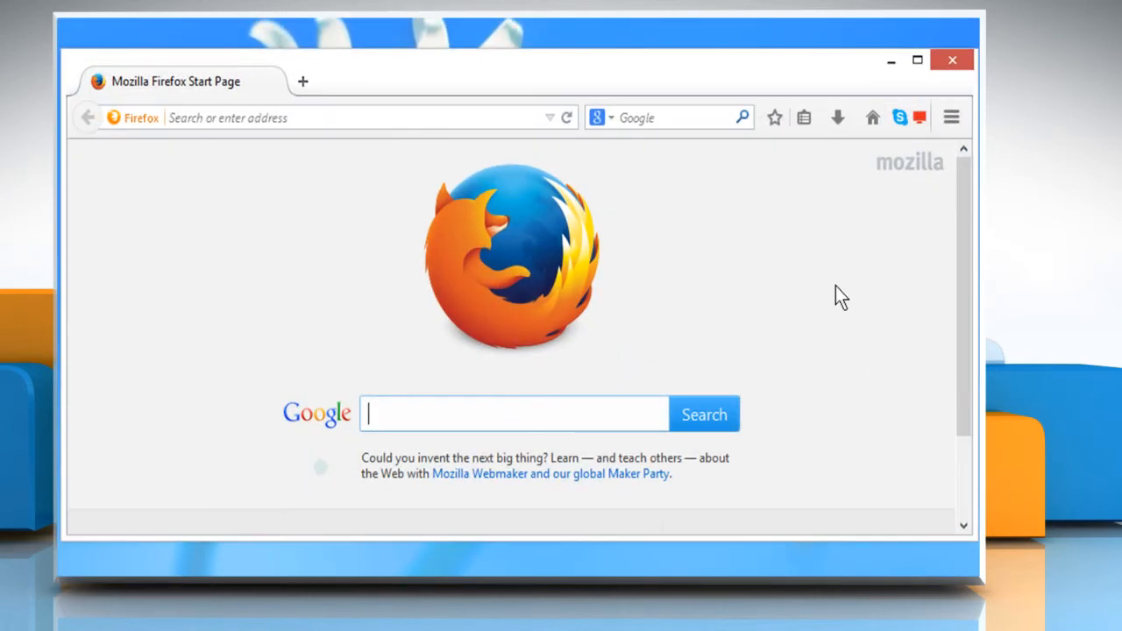
click(950, 117)
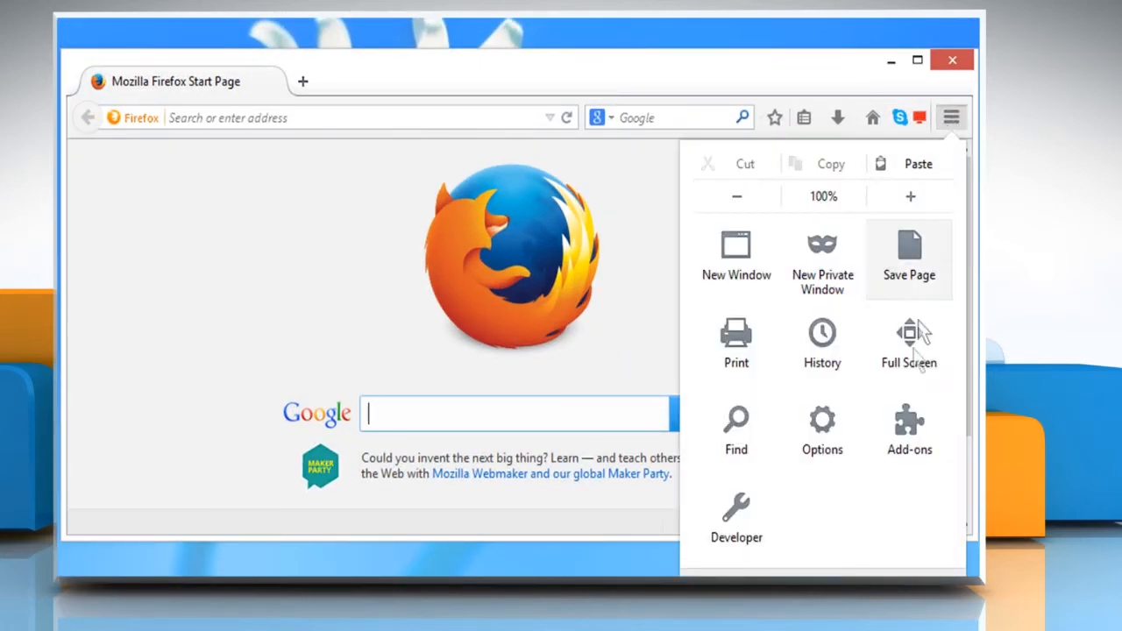
Open the Add-ons Manager in a new tab and show the Get Add-ons overview.
click(908, 429)
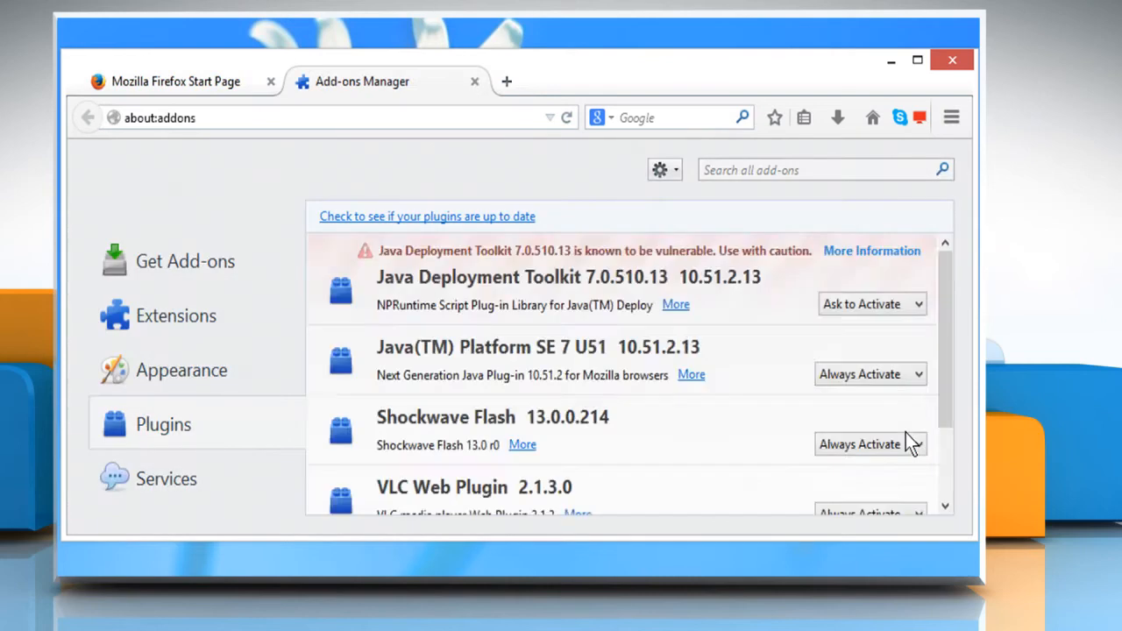
click(186, 261)
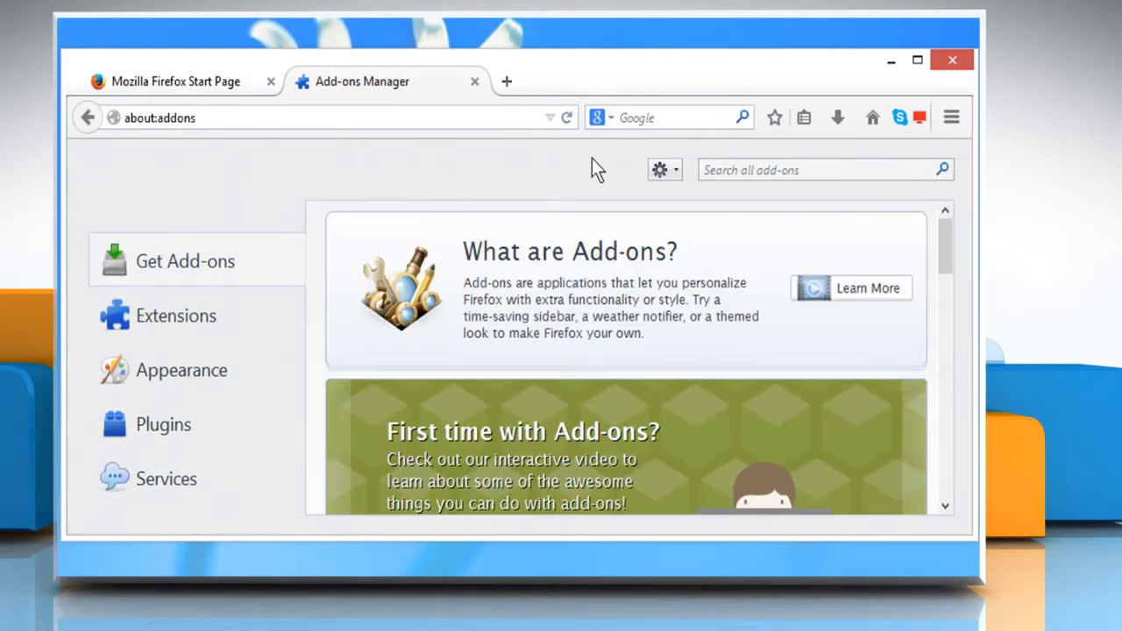
mouse_move(491, 166)
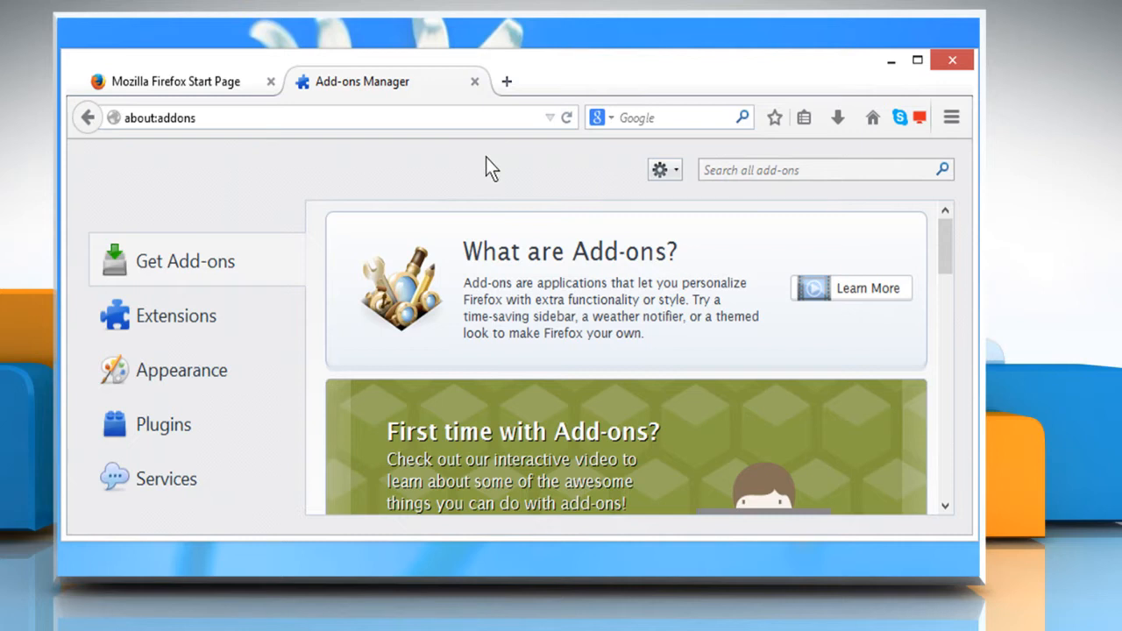
In Plugins, set Java Platform, Shockwave Flash, VLC Web Plugin and Yahoo Application State to Never Activate.
click(163, 423)
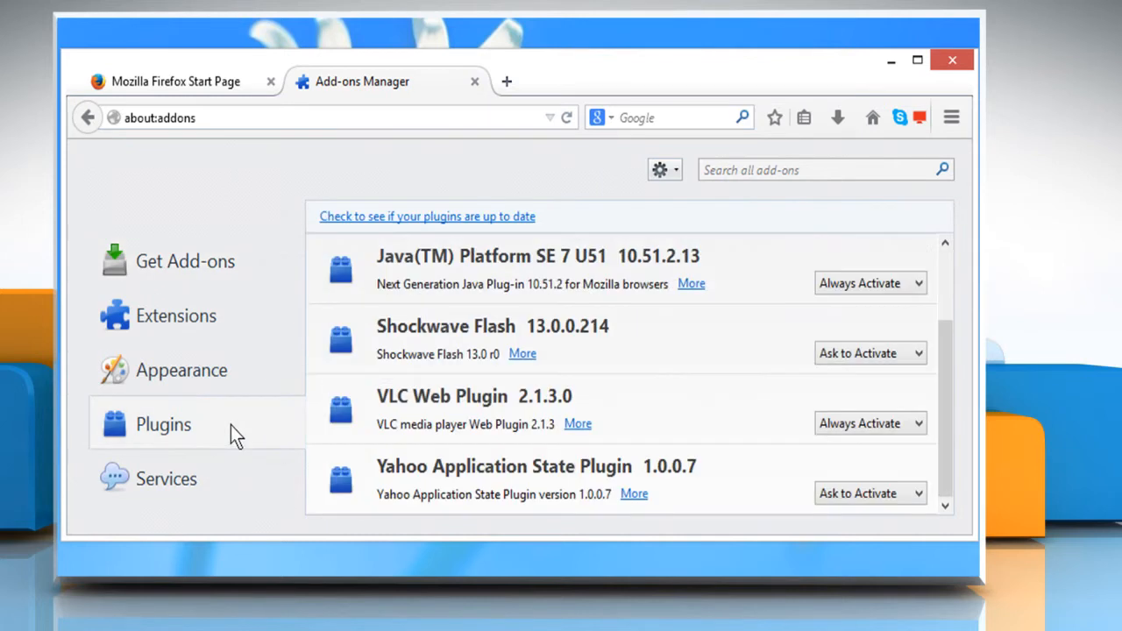
mouse_move(246, 434)
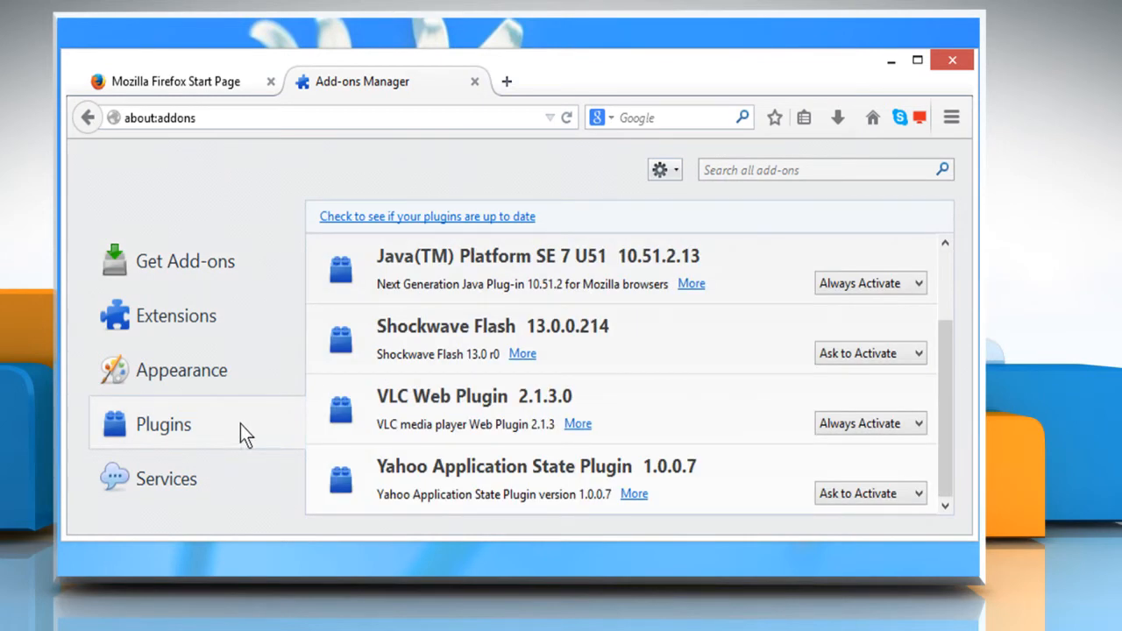
mouse_move(920, 282)
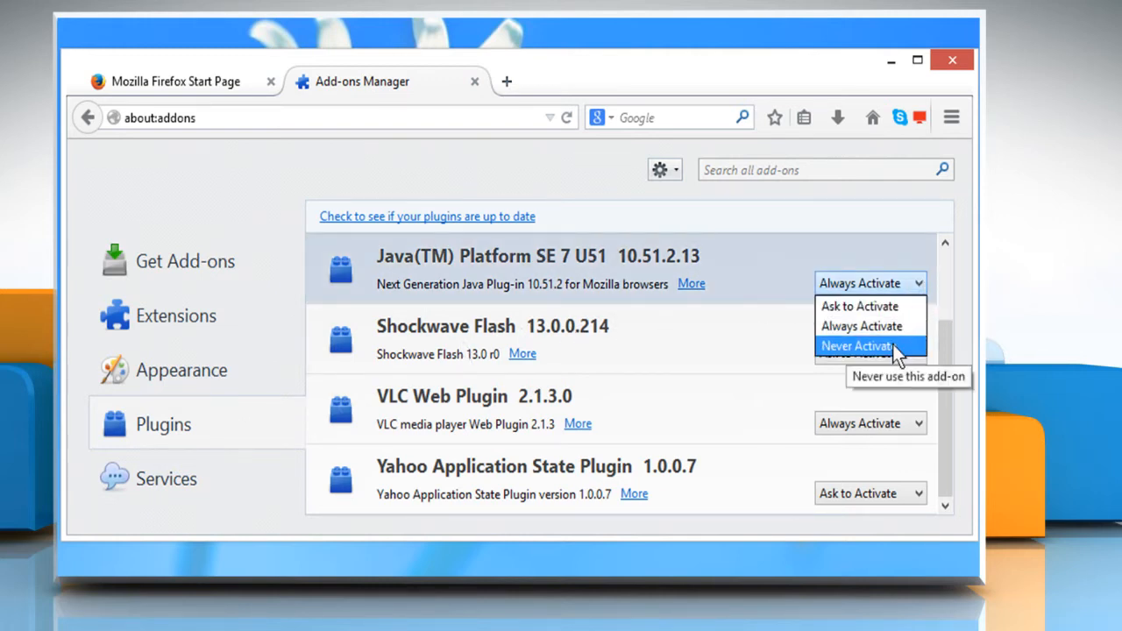
click(855, 345)
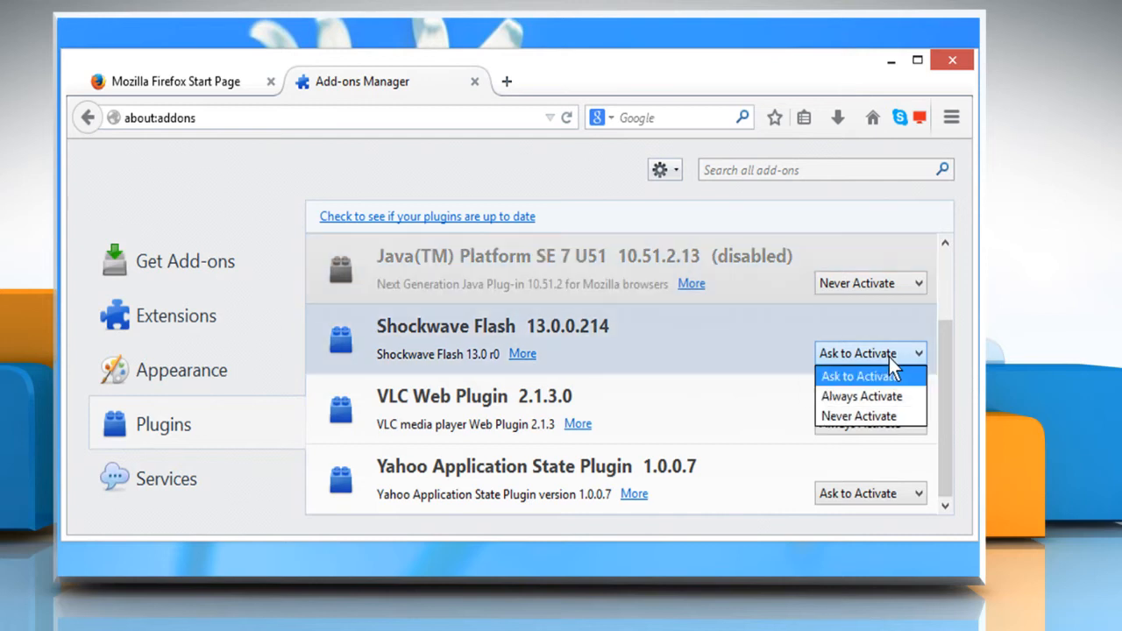
click(859, 416)
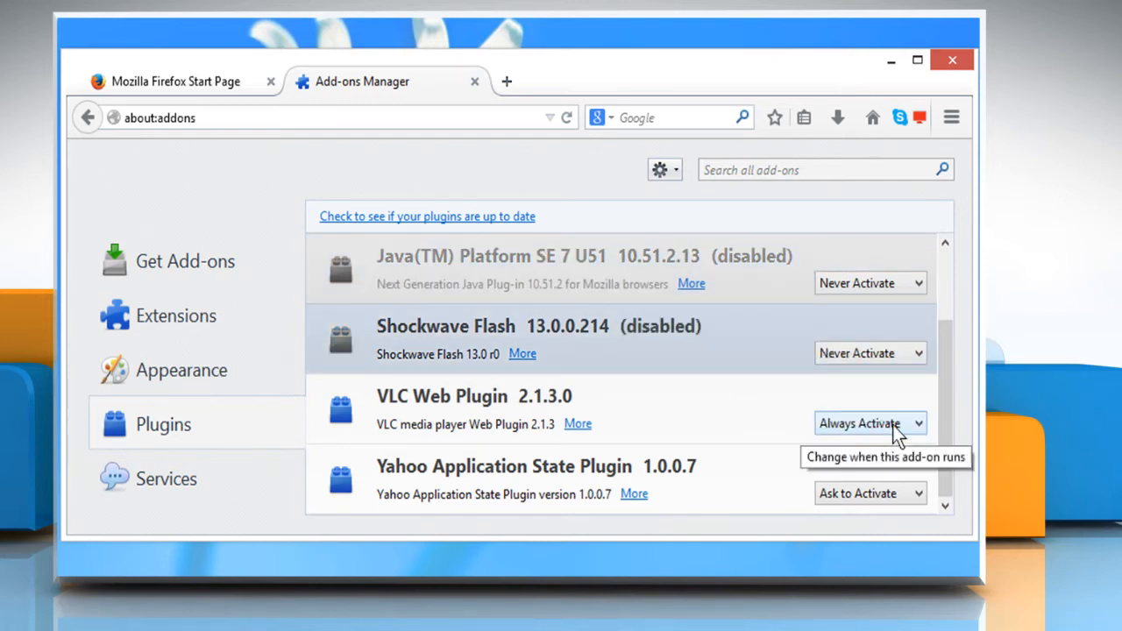
click(870, 422)
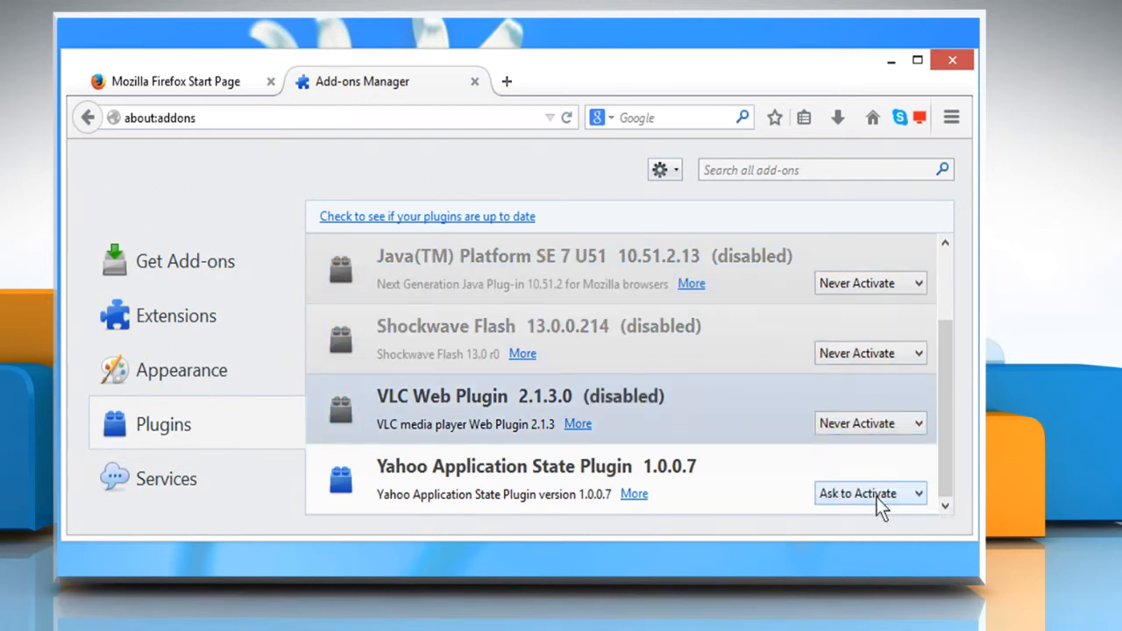
click(869, 493)
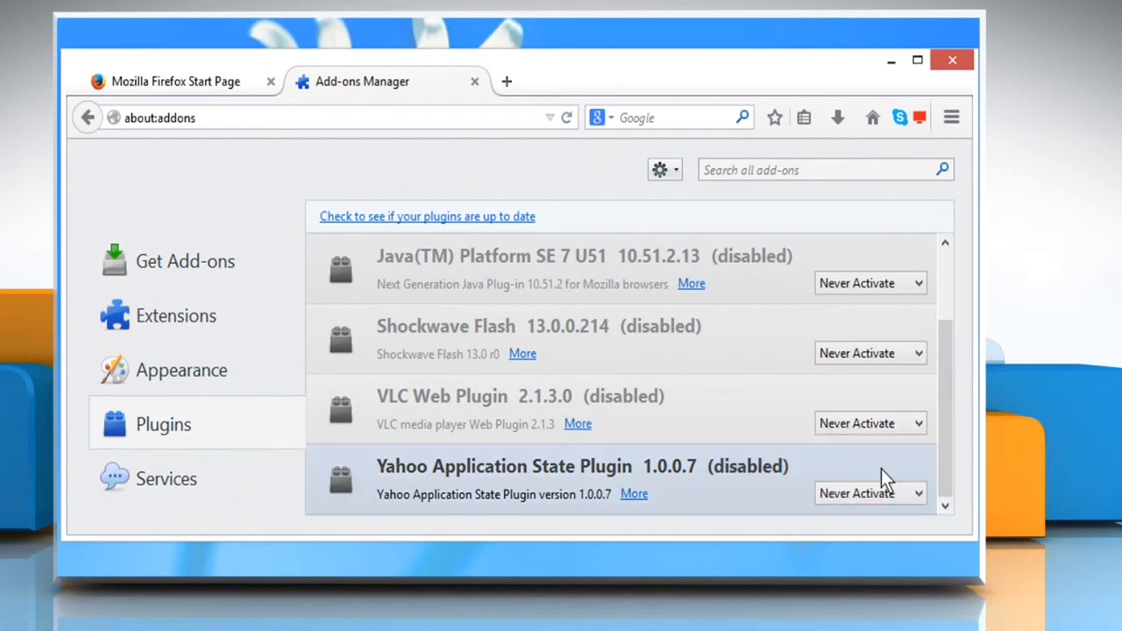
mouse_move(149, 105)
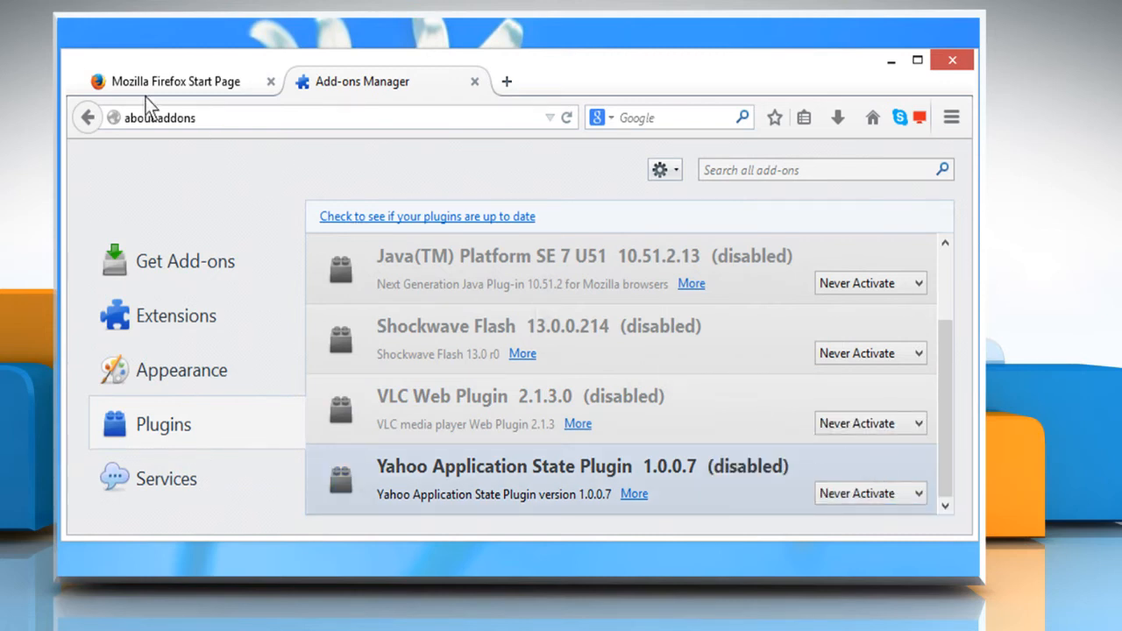
click(176, 81)
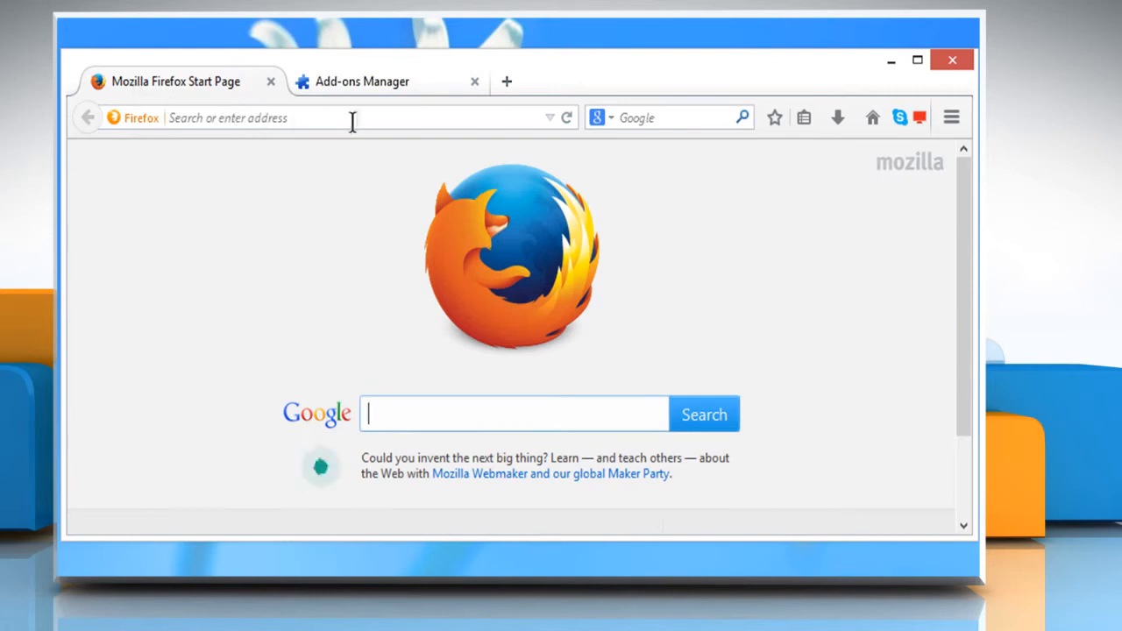
text(www.youtube.com)
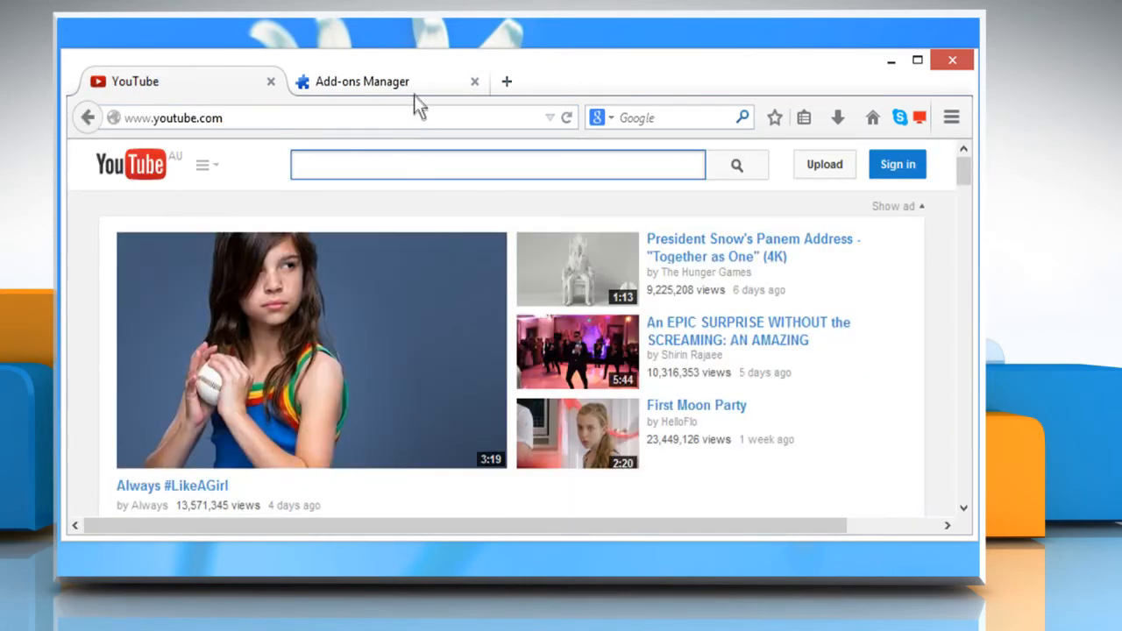
click(361, 80)
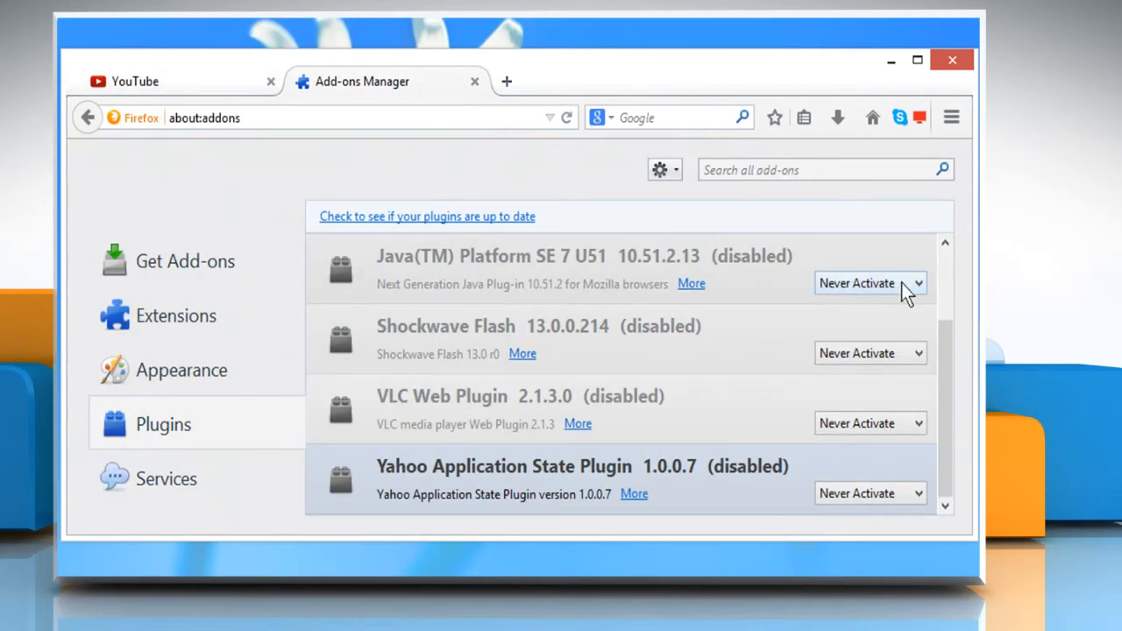
Set the Java, VLC Web Plugin and Yahoo Application State plugins back to Always Activate.
click(868, 282)
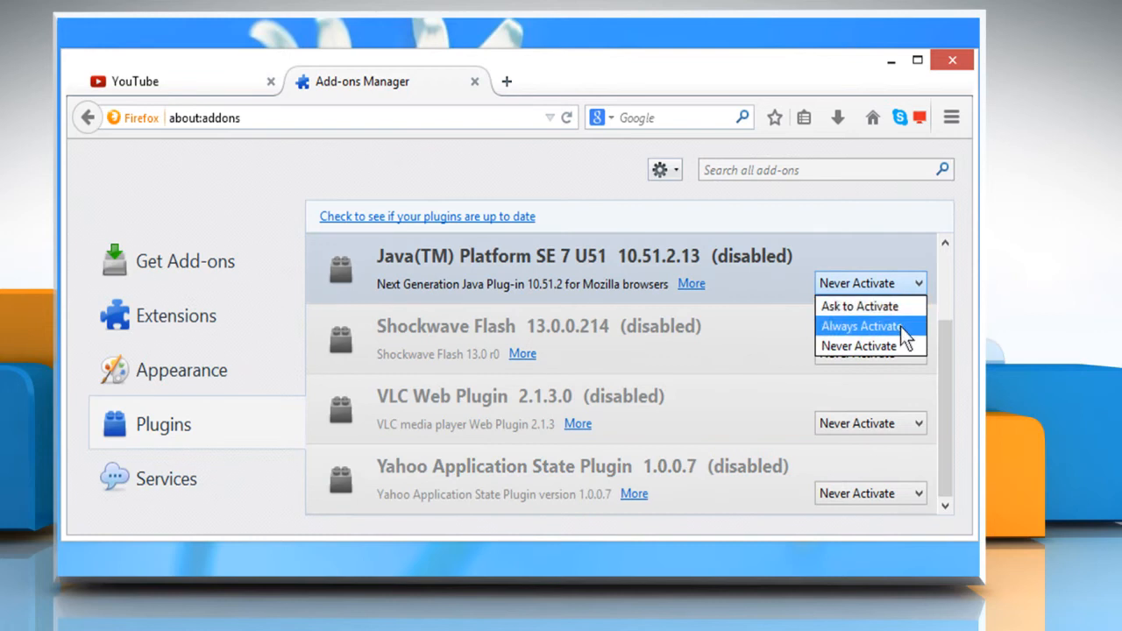
click(859, 325)
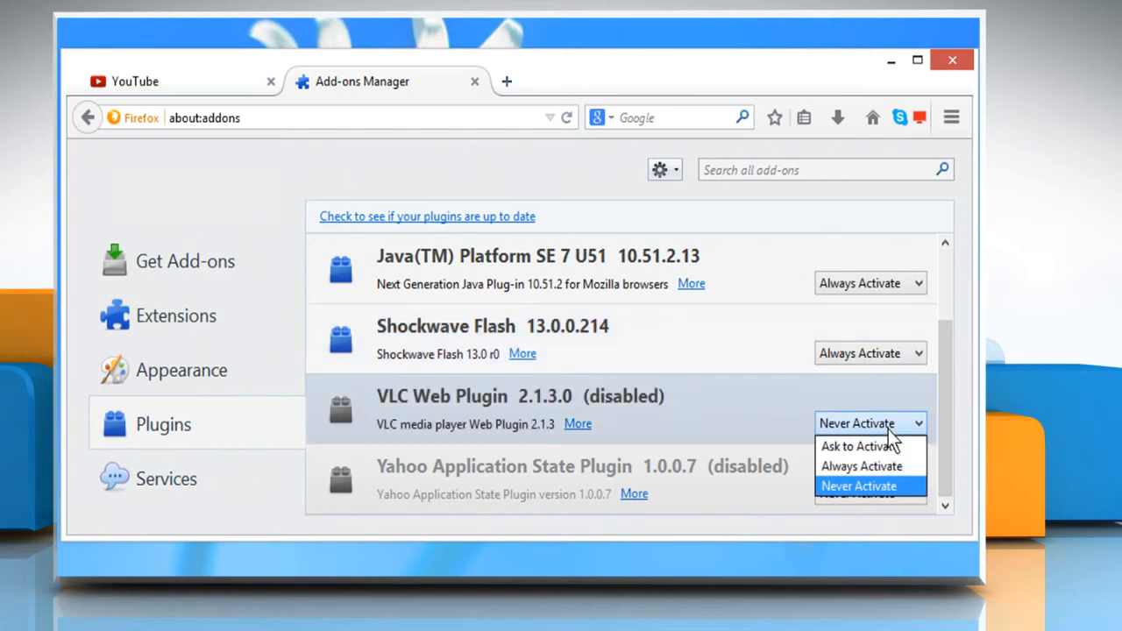
click(861, 466)
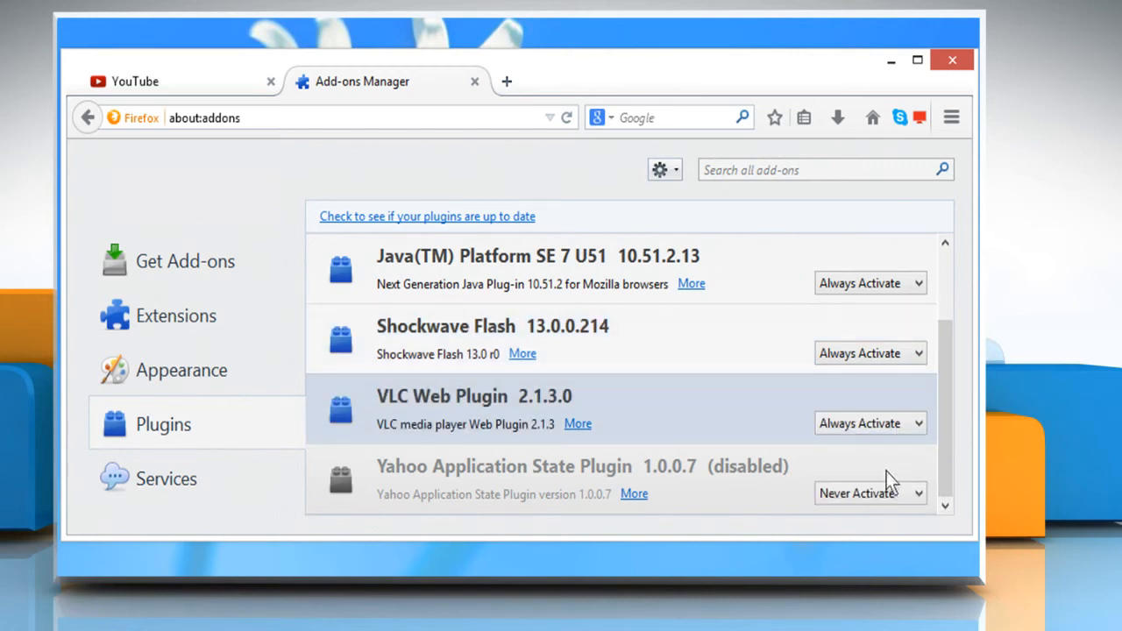
click(869, 493)
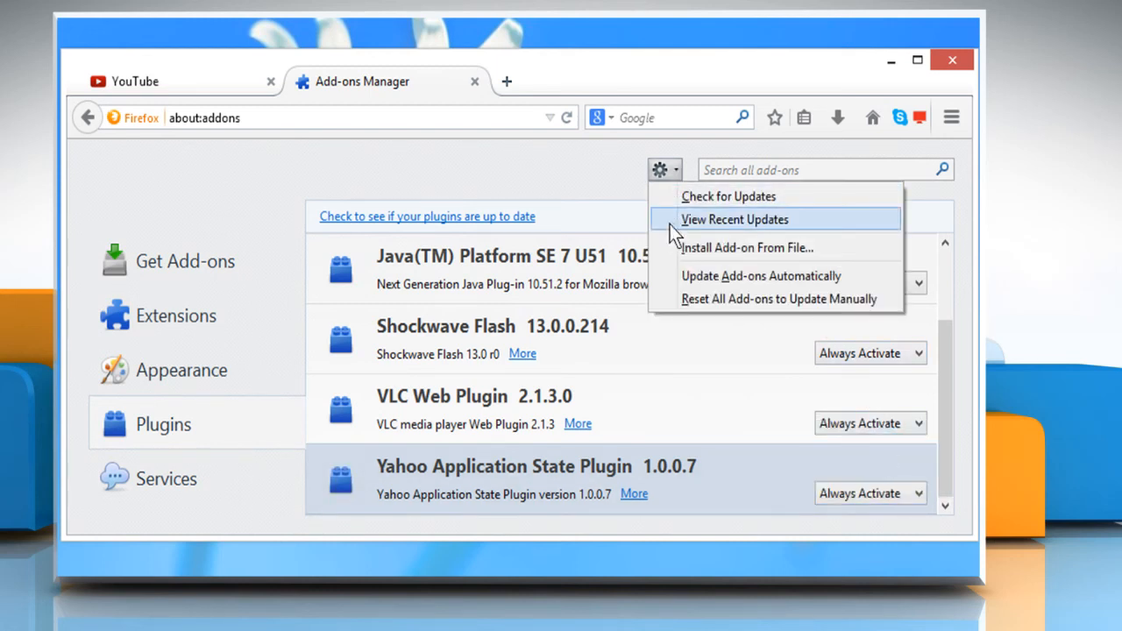
List the recently updated add-ons, showing y++ 0.7 ready to be disabled.
click(734, 219)
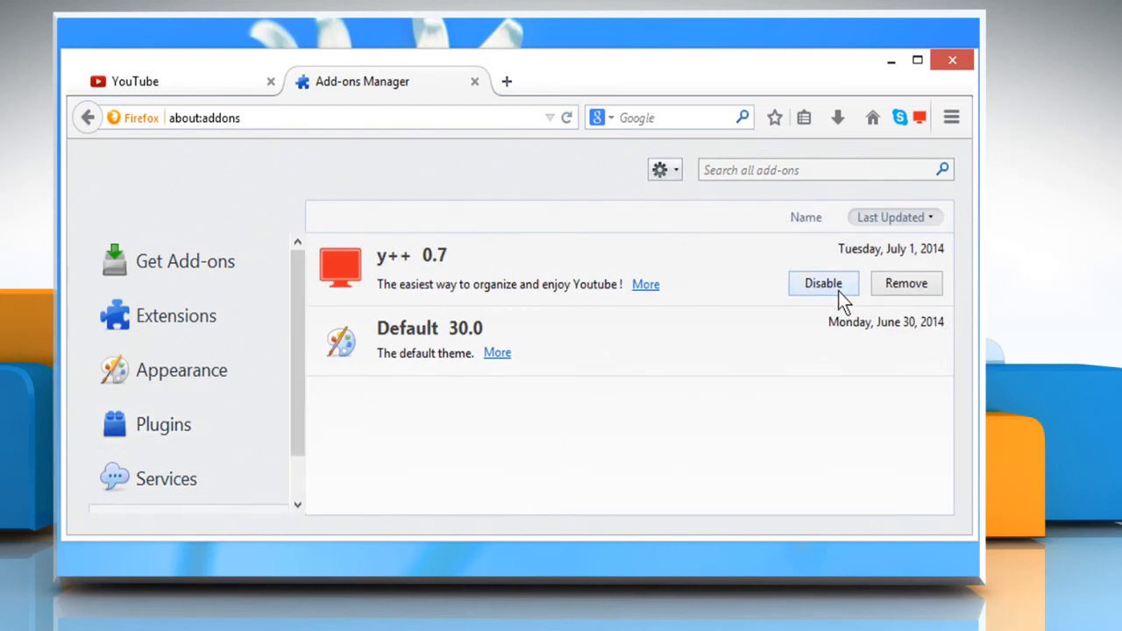
mouse_move(824, 282)
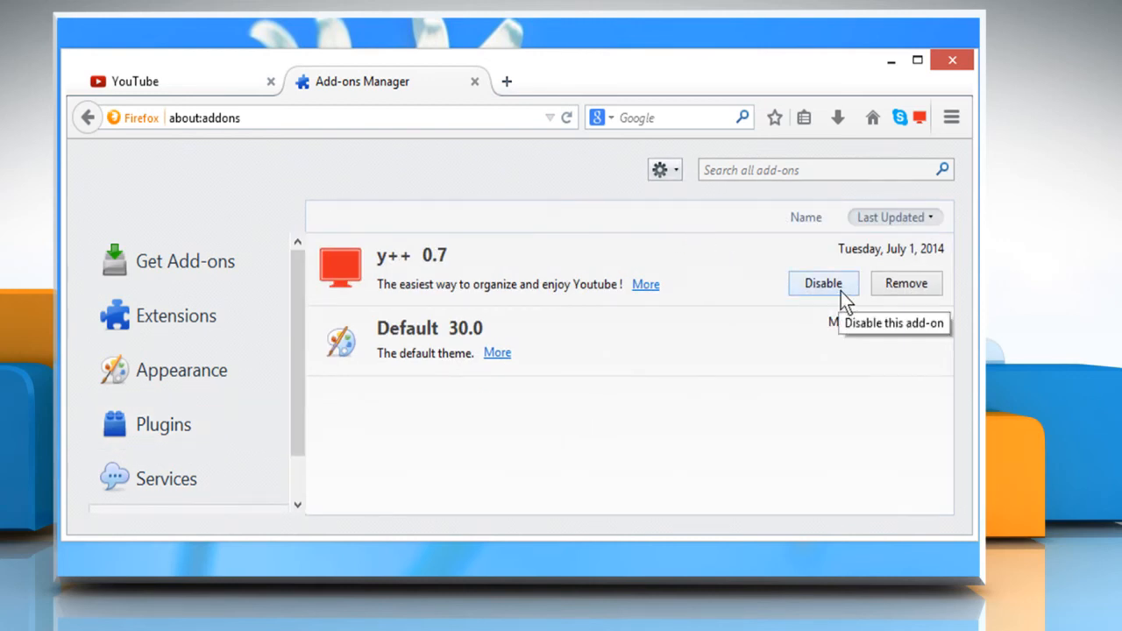